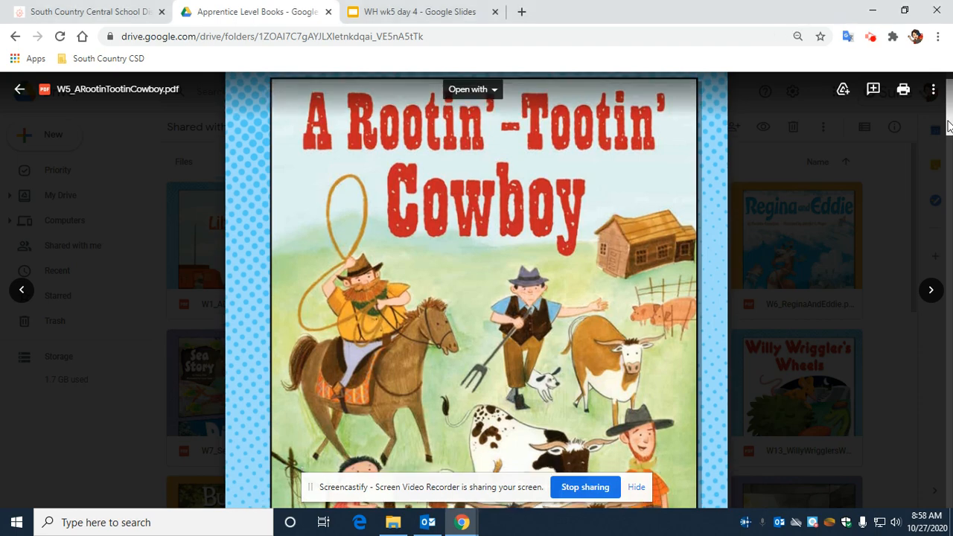
Open the WH wk5 day 4 deck and view the Develop, Steep, Rescue and Persistent slides.
scroll(down, 3)
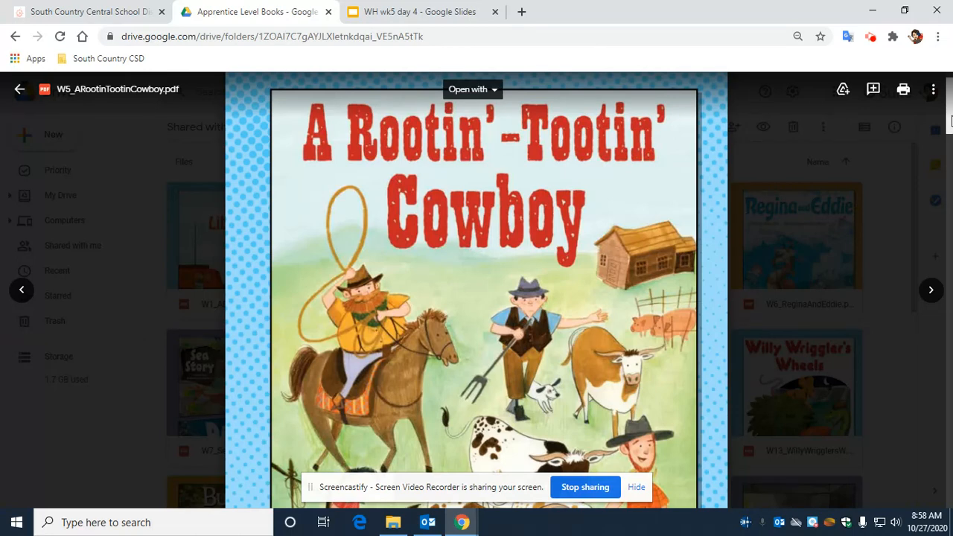
mouse_move(417, 12)
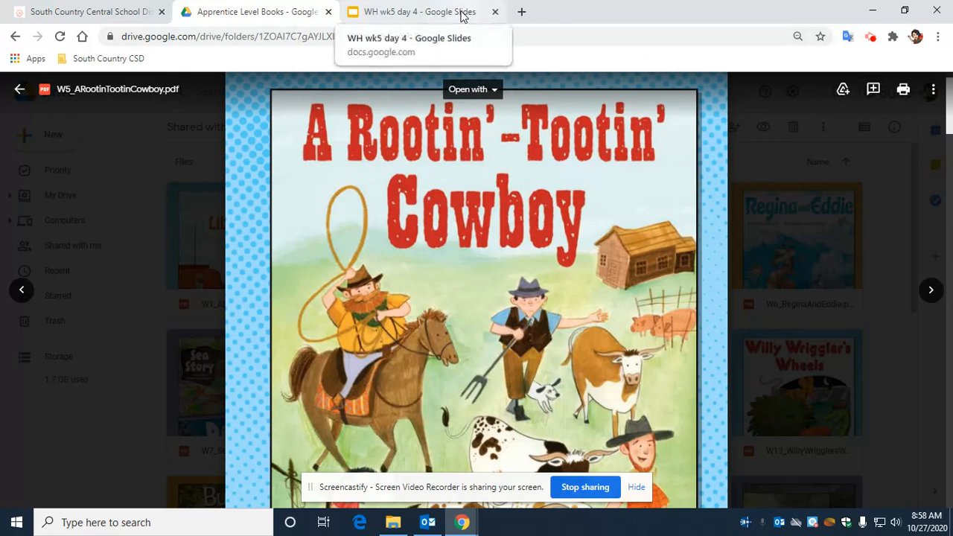
click(409, 12)
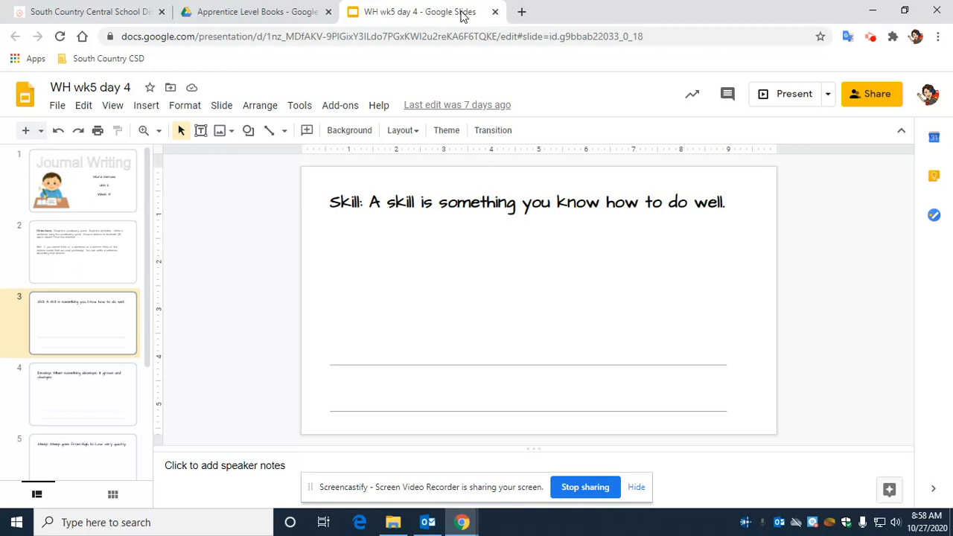
mouse_move(339, 248)
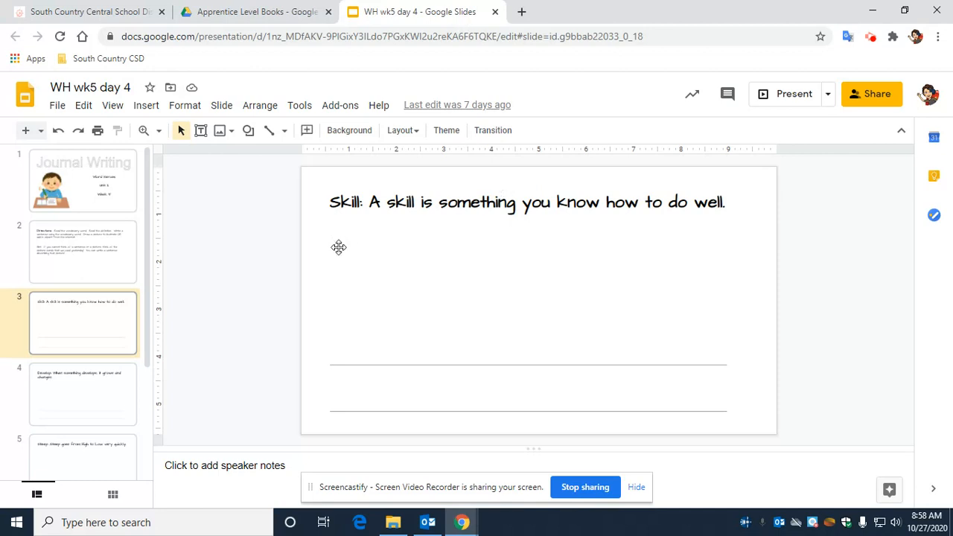
mouse_move(103, 315)
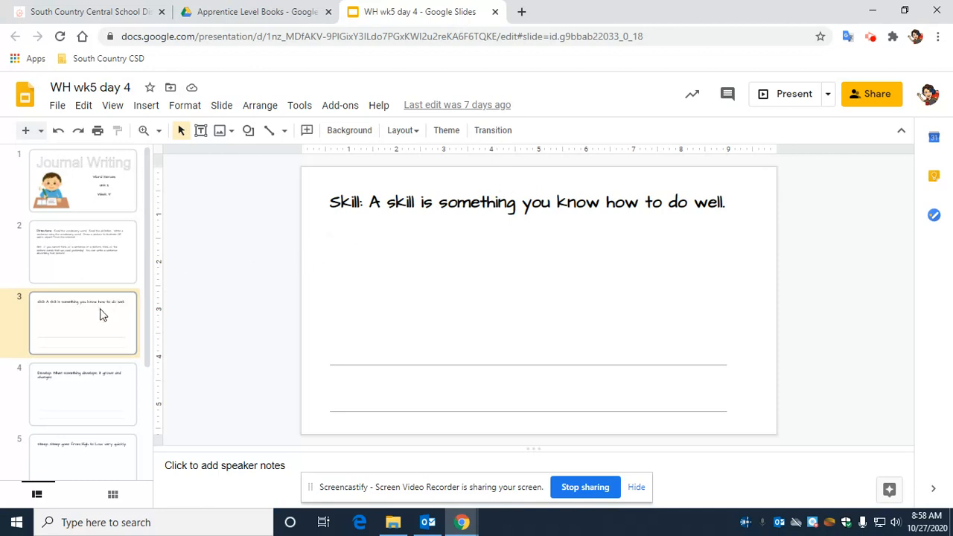
click(82, 393)
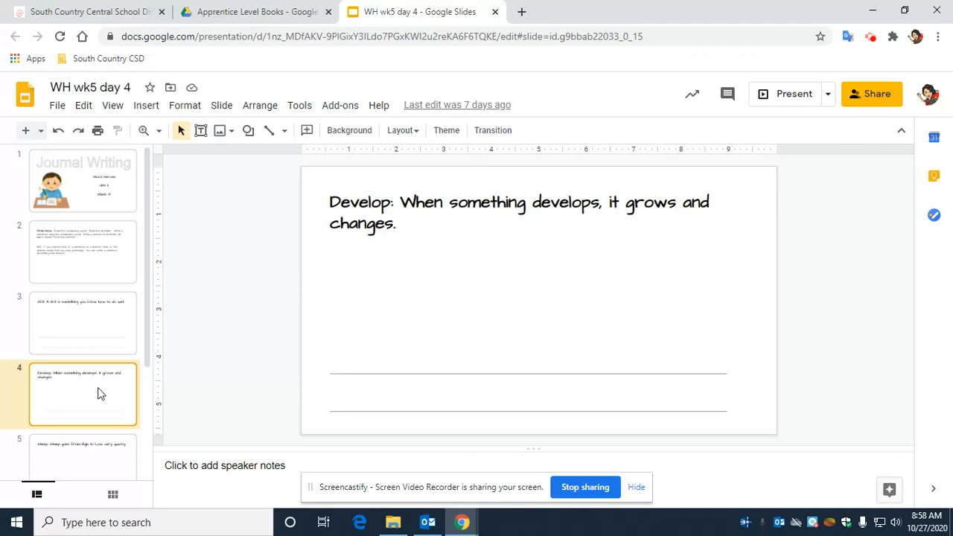
scroll(down, 3)
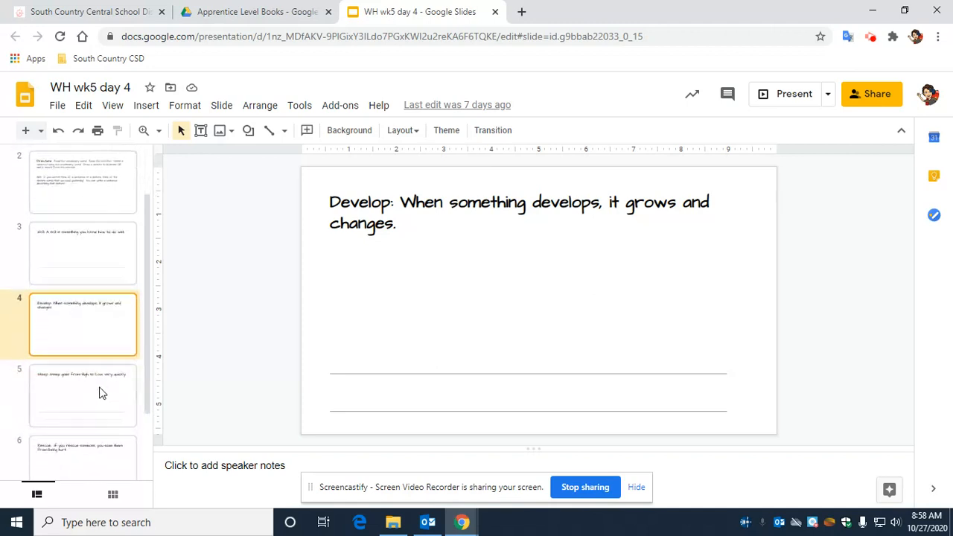
click(83, 394)
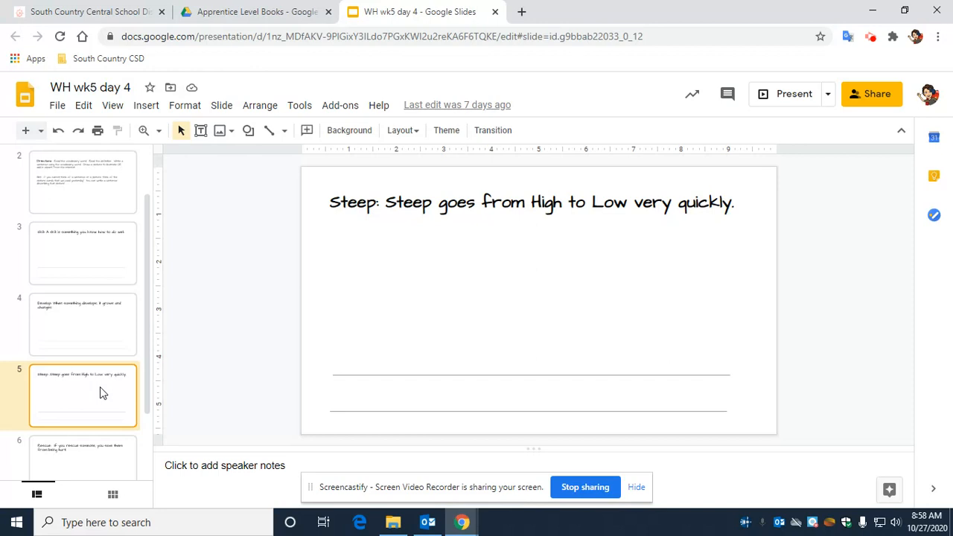
scroll(down, 3)
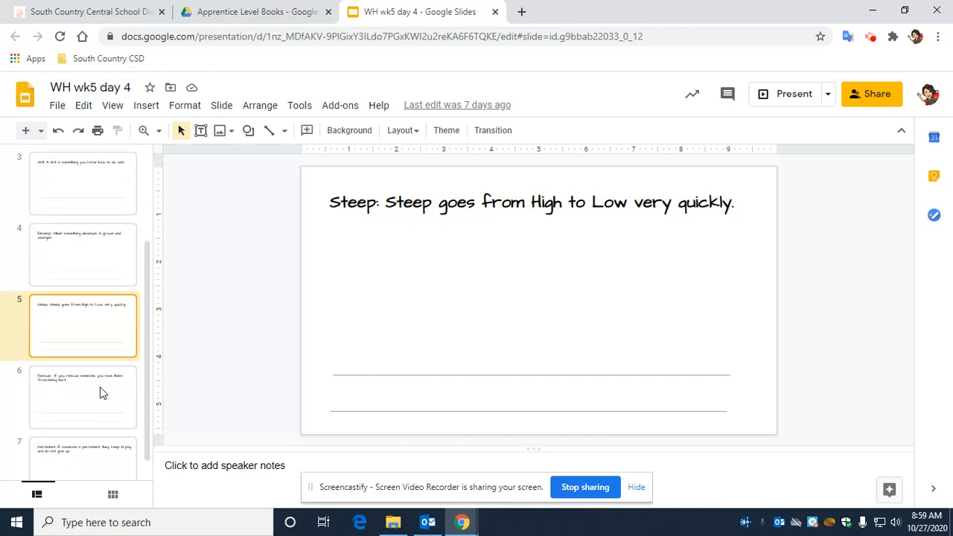
click(83, 395)
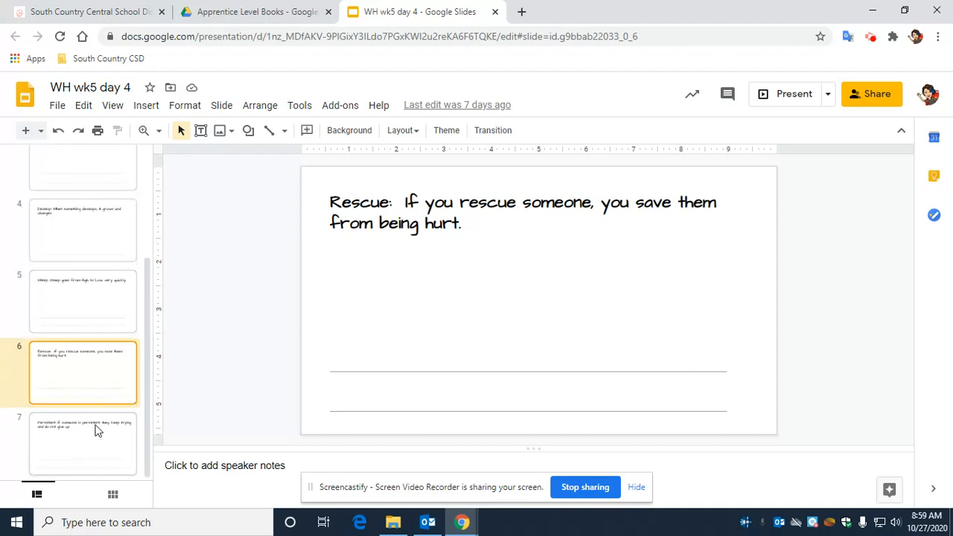
click(82, 443)
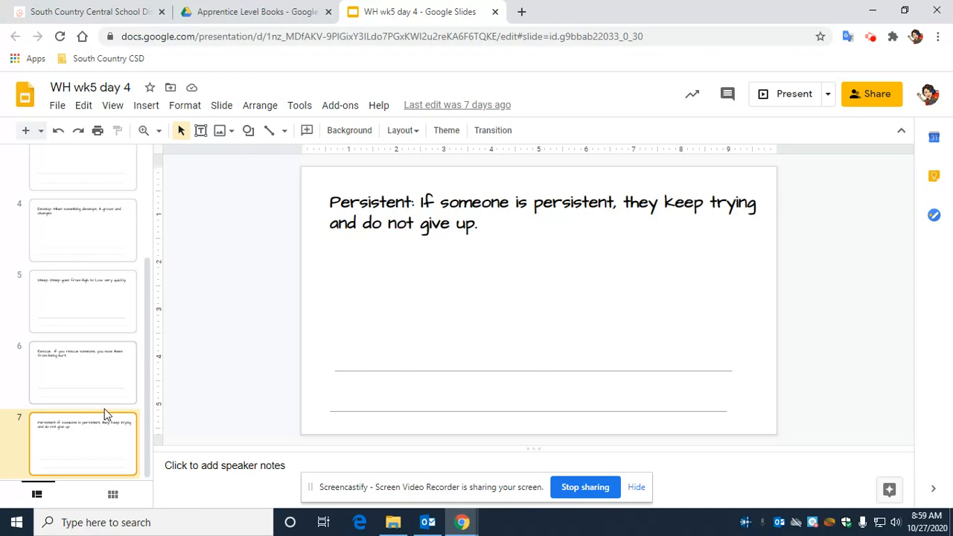
Revisit the Skill, Develop, Steep, Rescue and Persistent vocabulary slides in order.
scroll(up, 3)
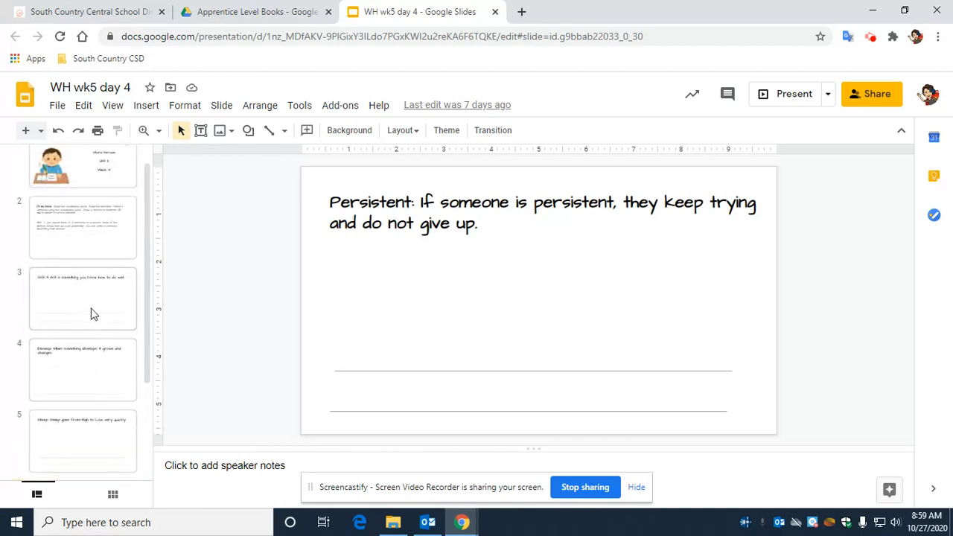
click(83, 299)
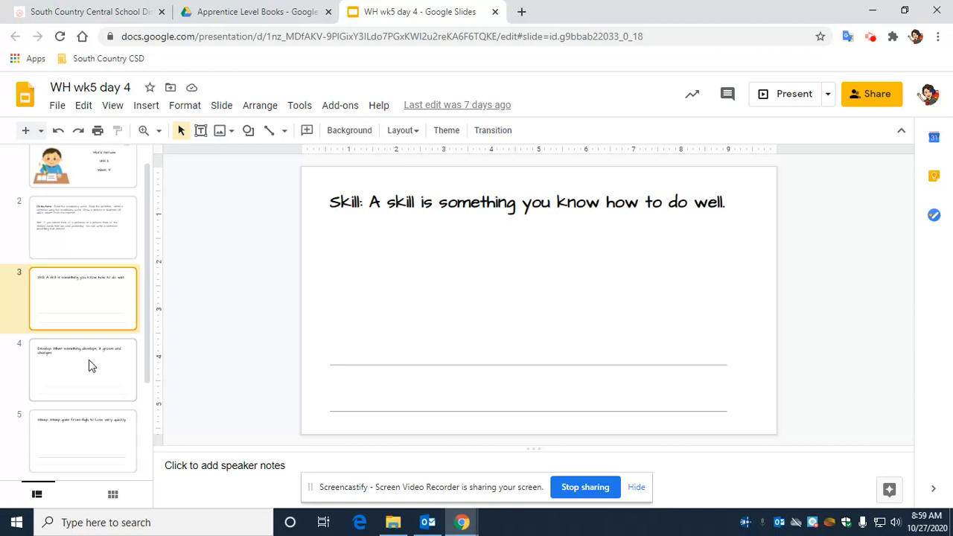
click(83, 370)
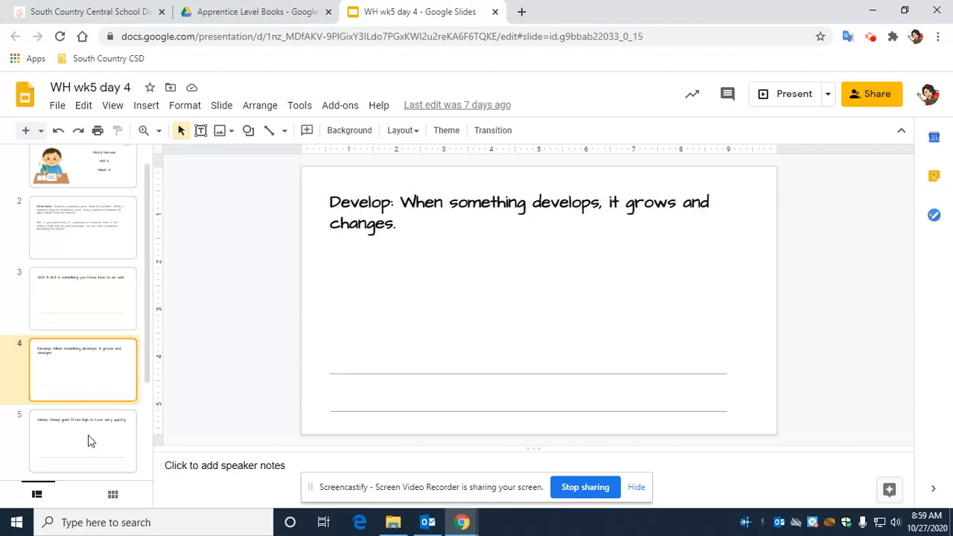
click(82, 439)
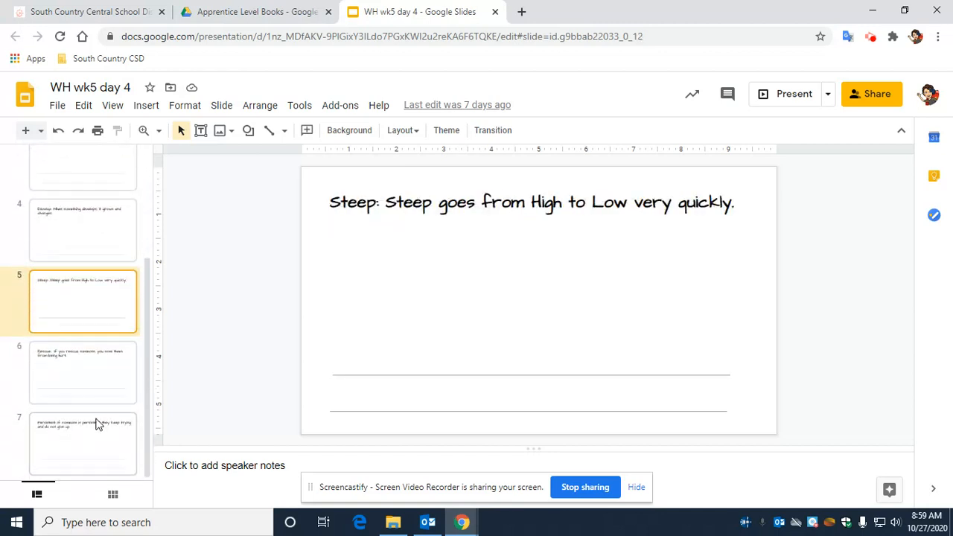
click(81, 372)
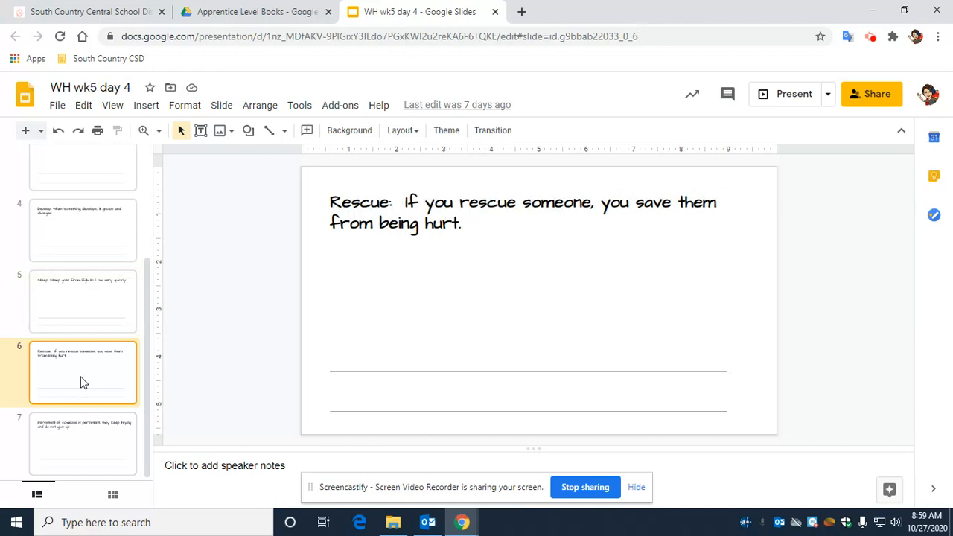
mouse_move(93, 433)
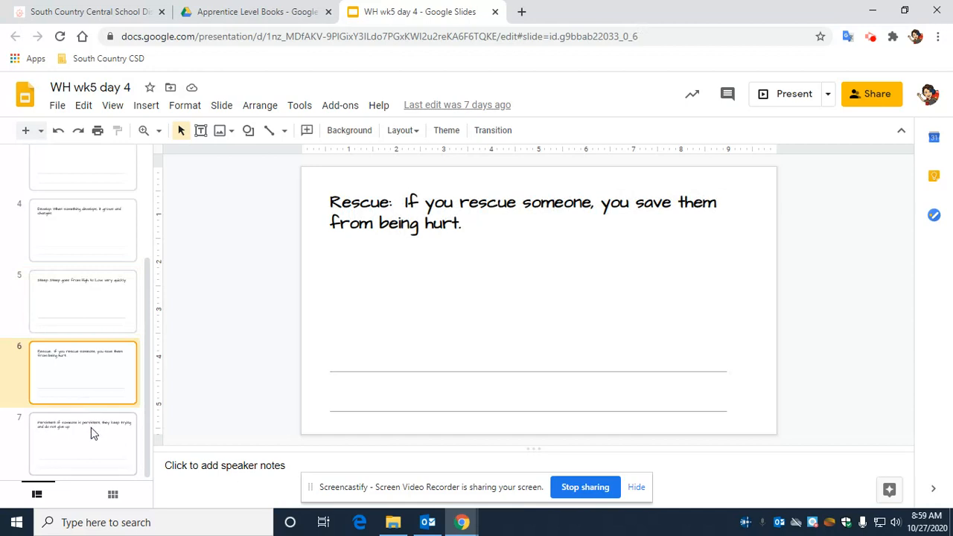
click(82, 443)
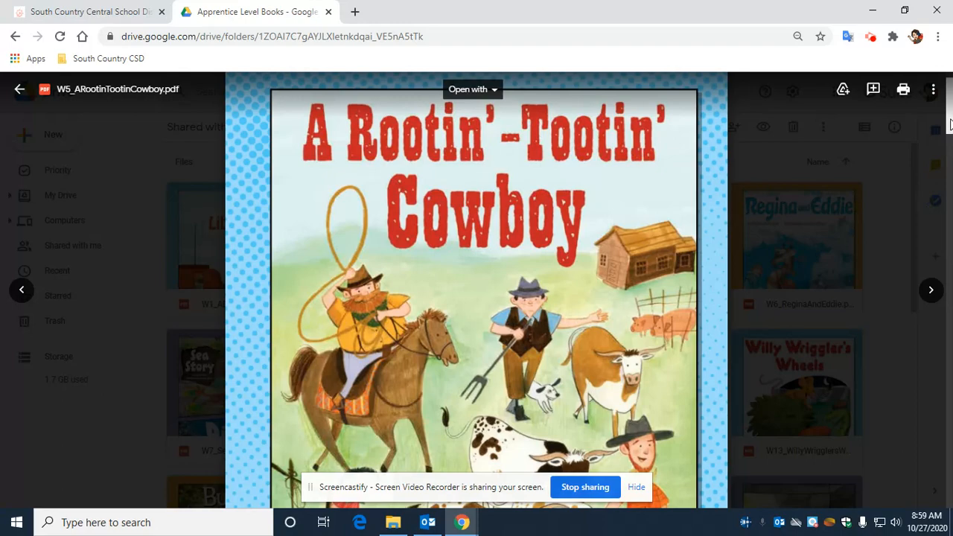
Scroll past the PDF cover to the page where Uncle Slim, Shorty and Tex encourage Little Jim.
scroll(down, 3)
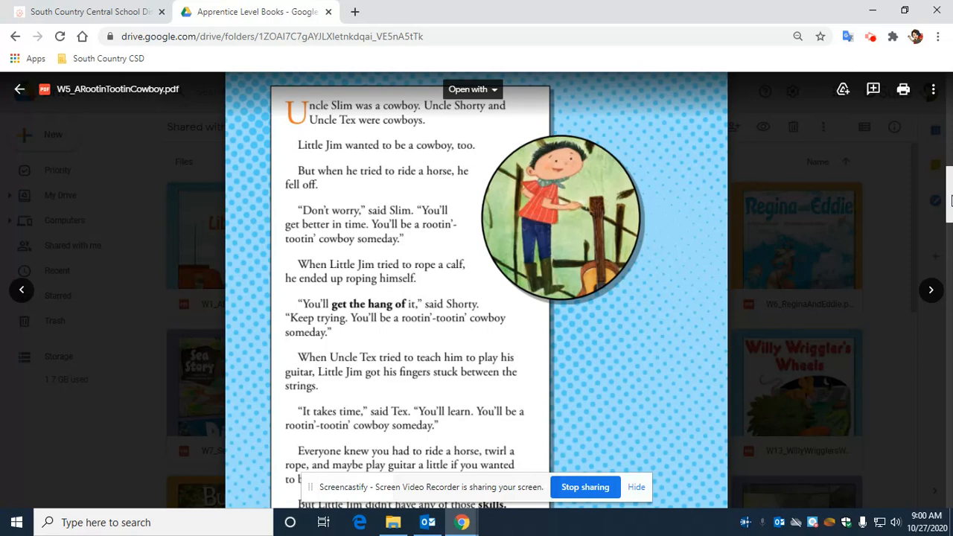
Scroll through page 2 to page 3, where Little Jim hears a calf bawling.
scroll(down, 3)
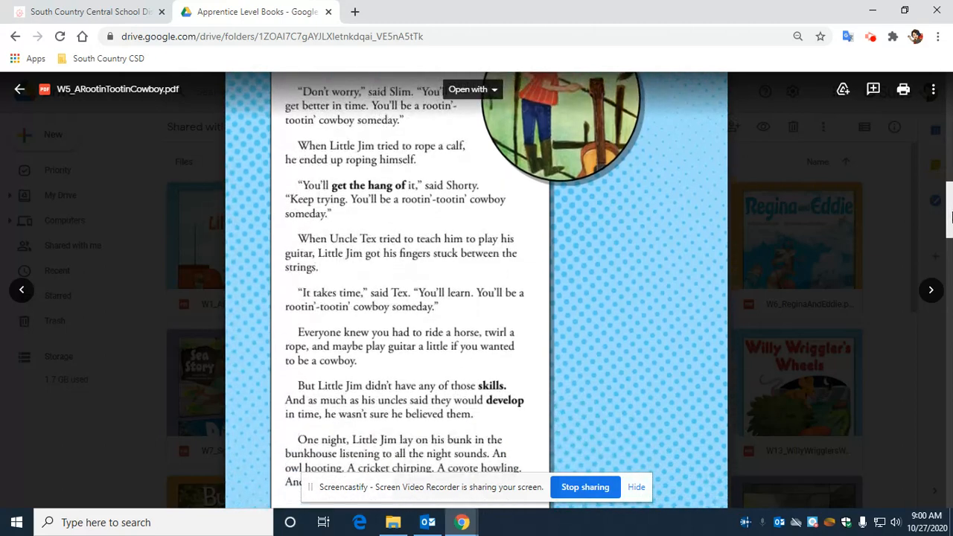
scroll(down, 3)
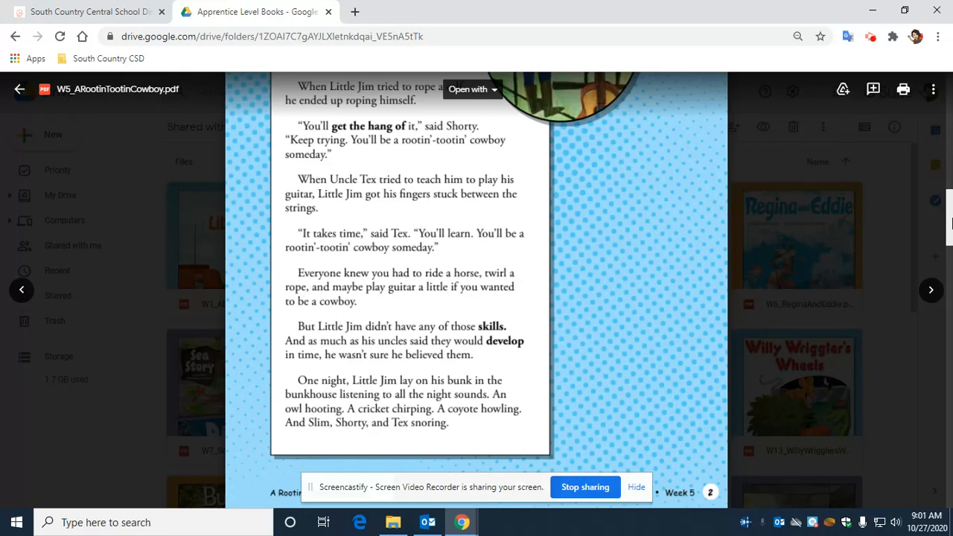
mouse_move(945, 216)
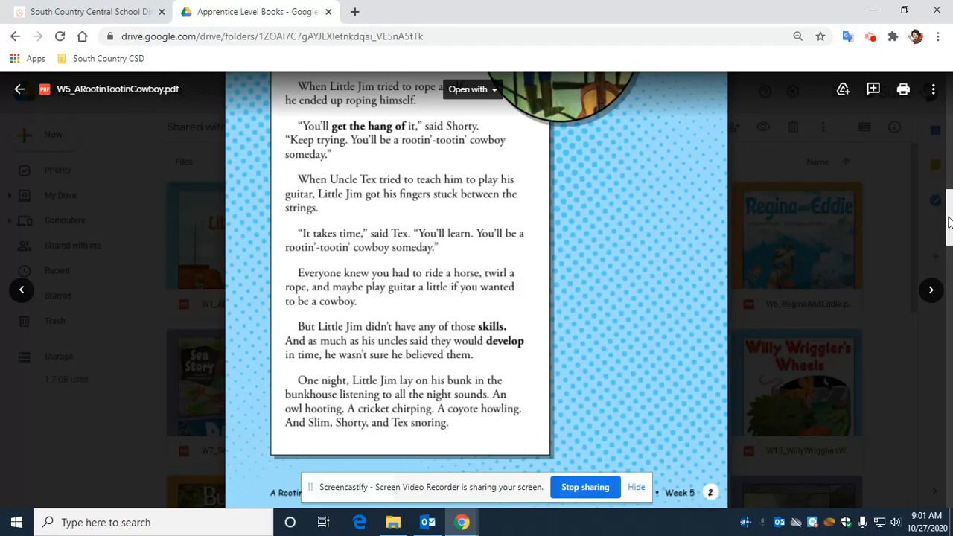
scroll(down, 3)
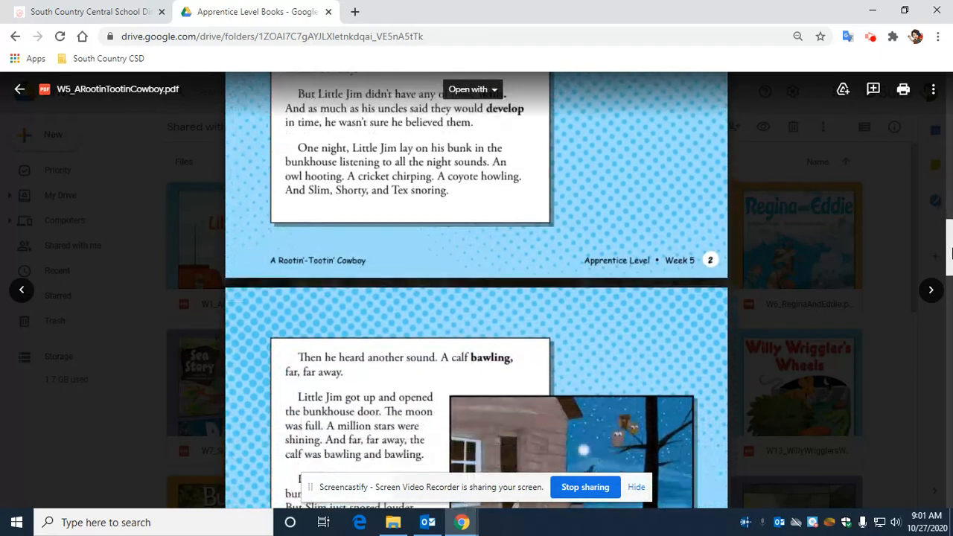
scroll(down, 3)
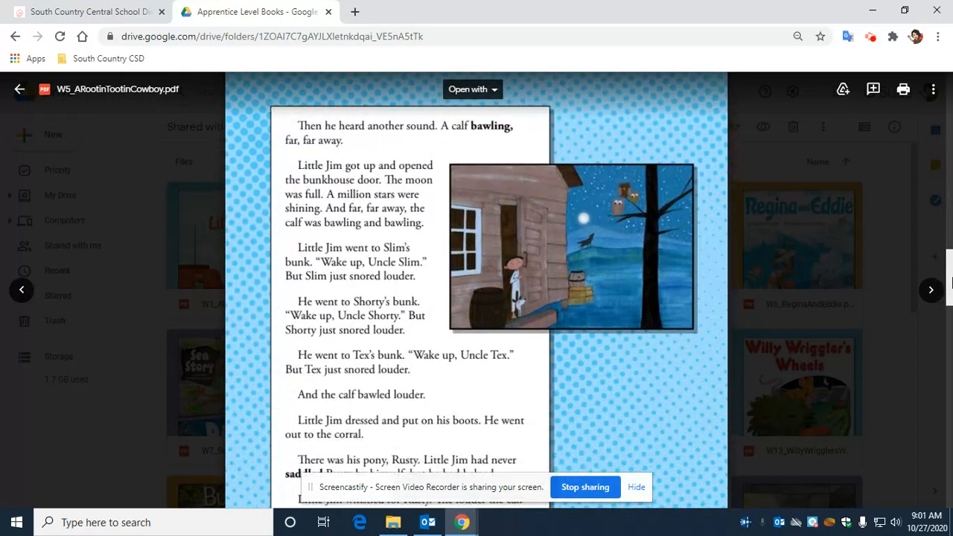
Scroll through page 3 to page 4, where Little Jim finds the calf on a steep bank.
scroll(up, 3)
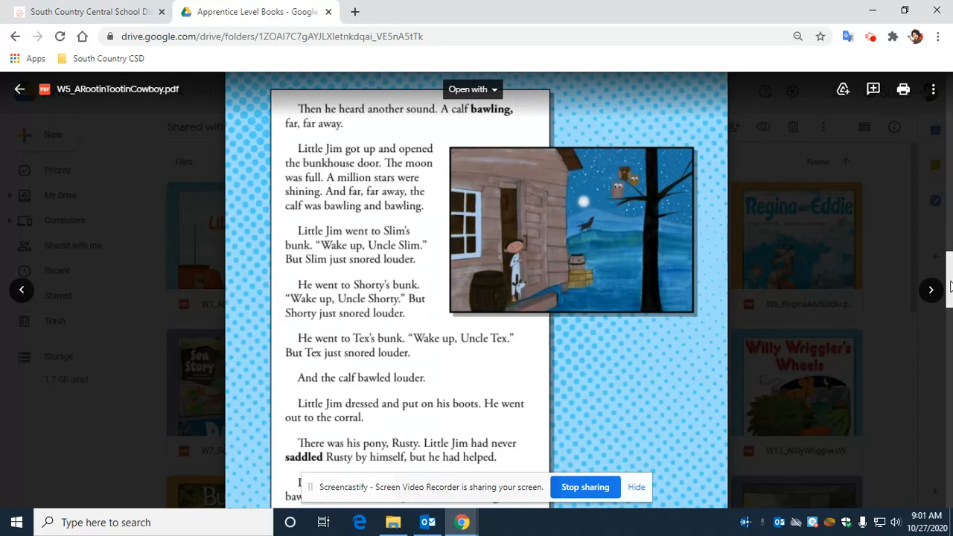
mouse_move(553, 111)
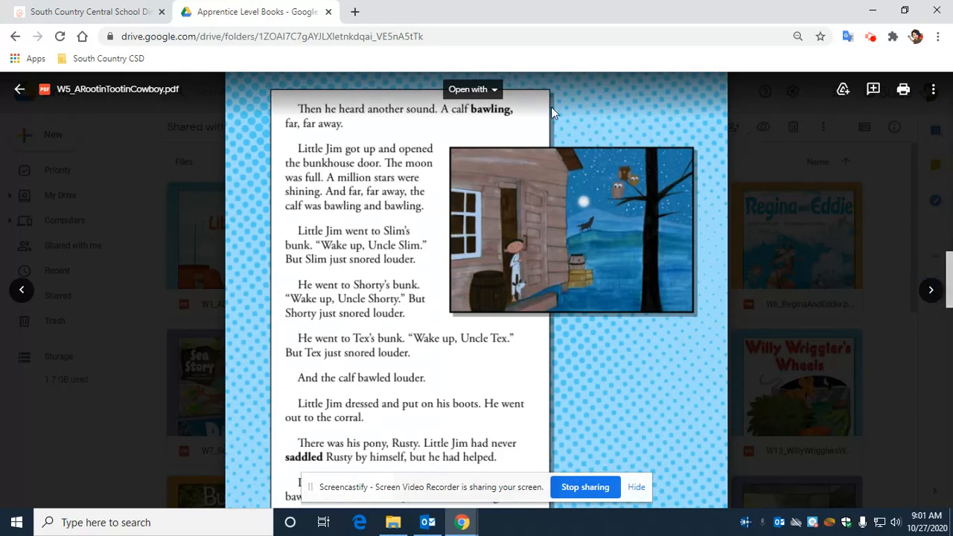
mouse_move(493, 119)
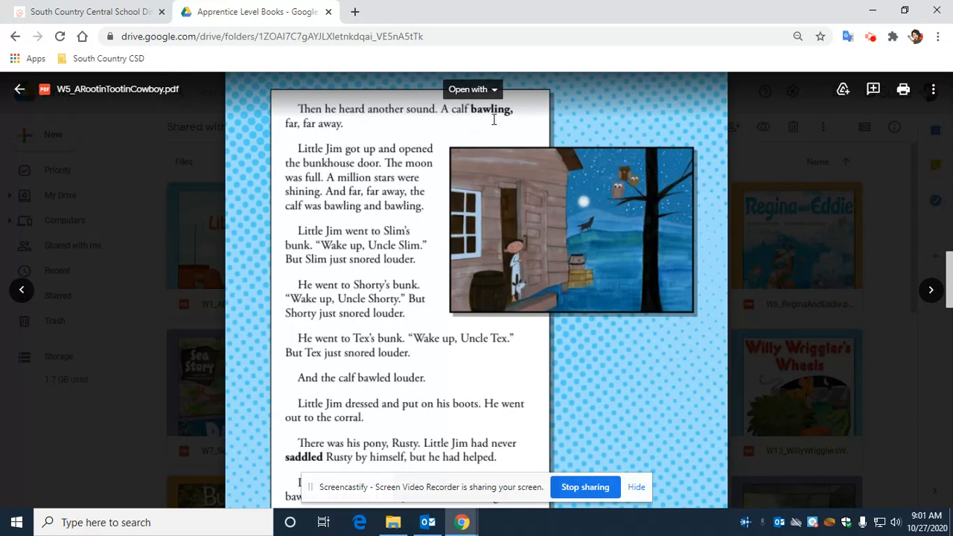
mouse_move(519, 111)
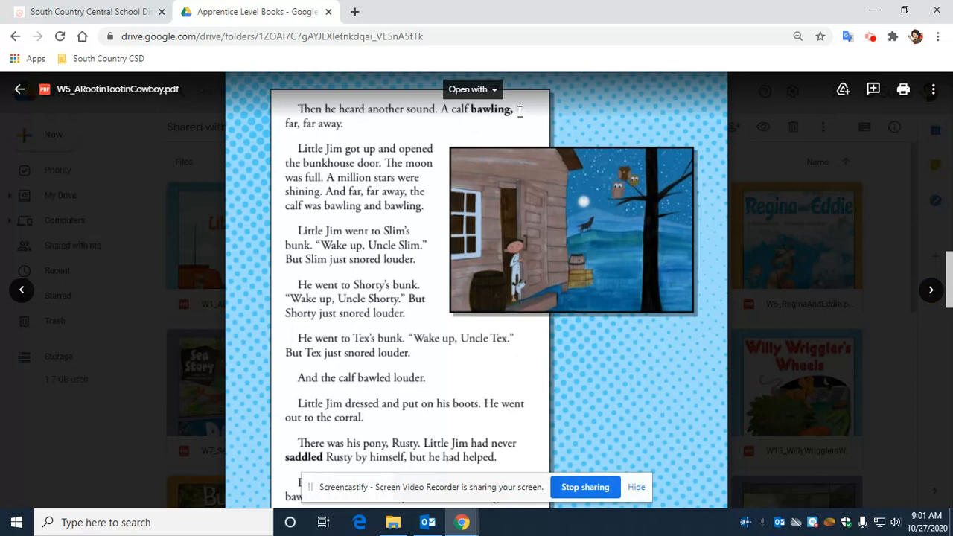
mouse_move(360, 144)
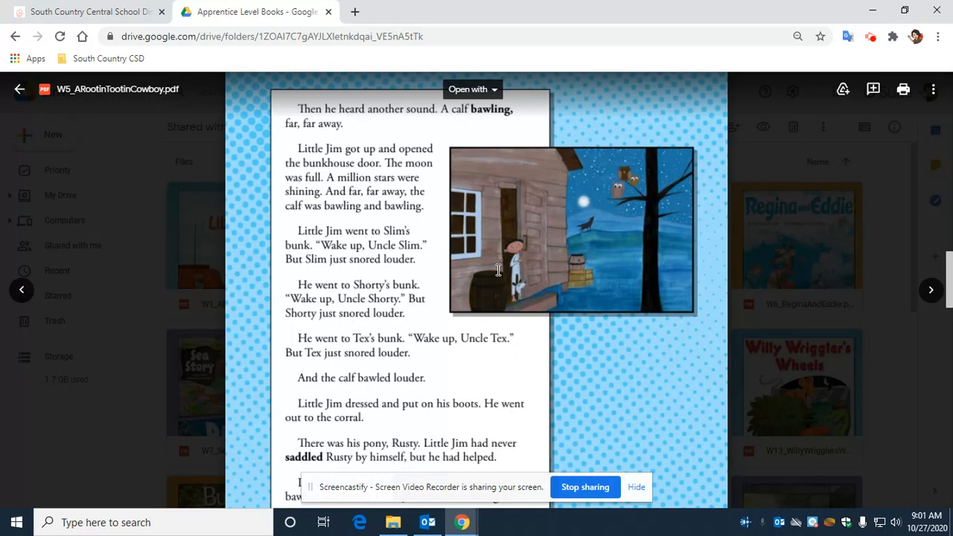
mouse_move(841, 286)
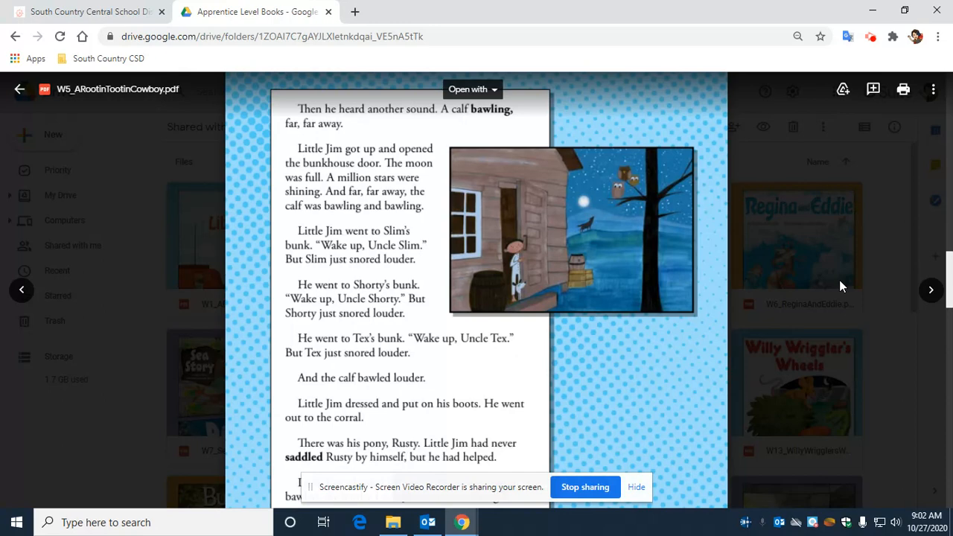
mouse_move(913, 278)
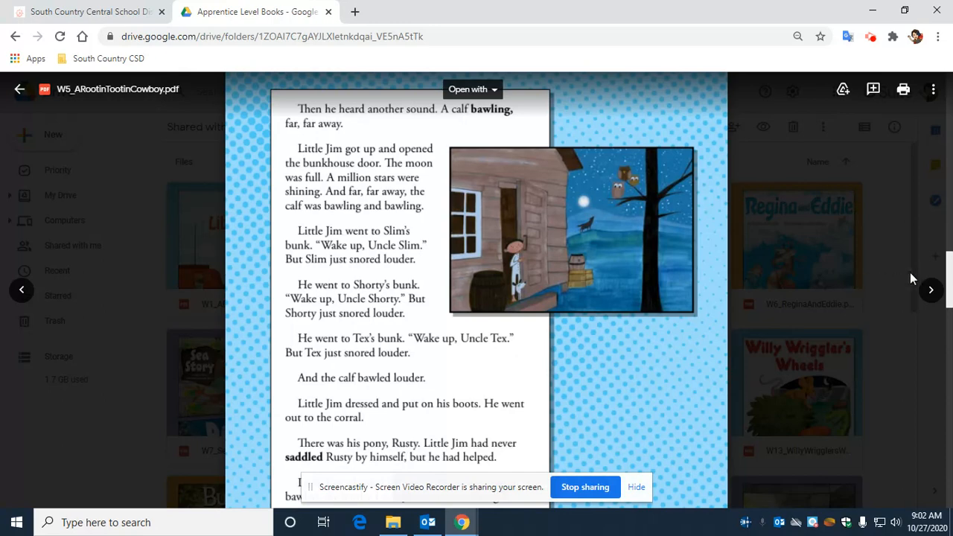
mouse_move(947, 274)
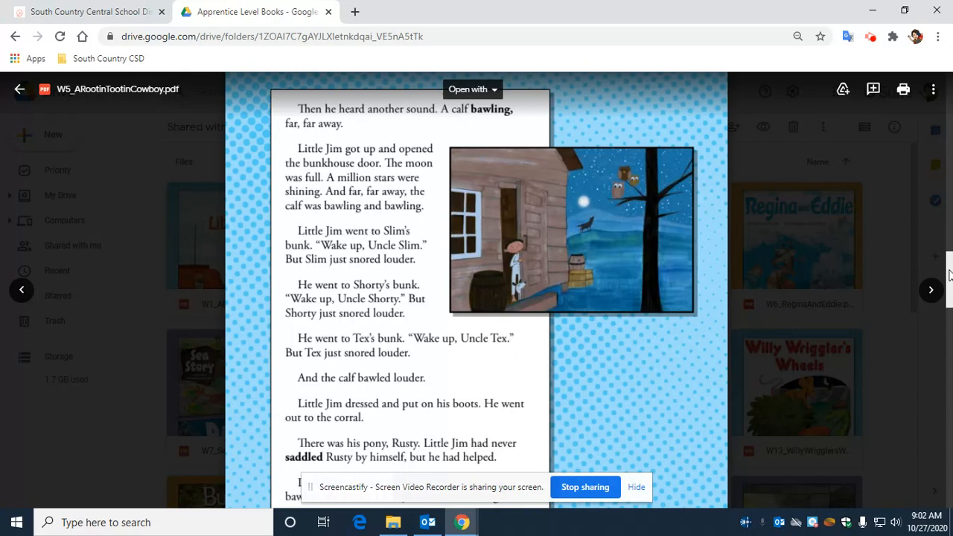
scroll(down, 3)
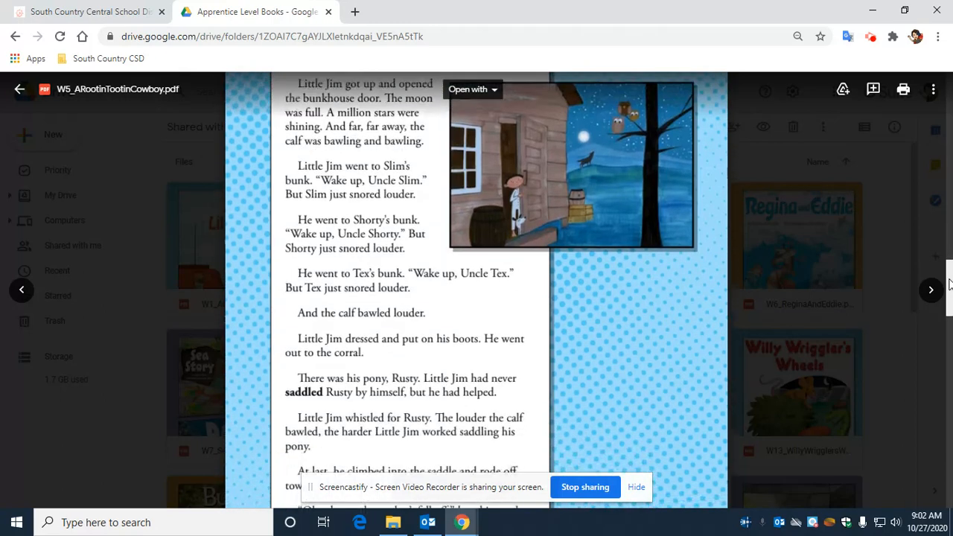
scroll(down, 3)
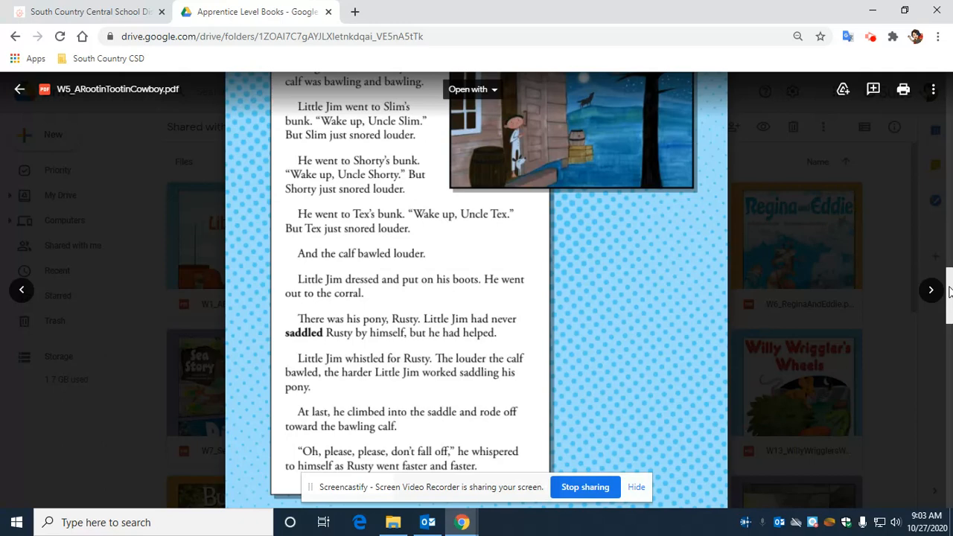
scroll(down, 3)
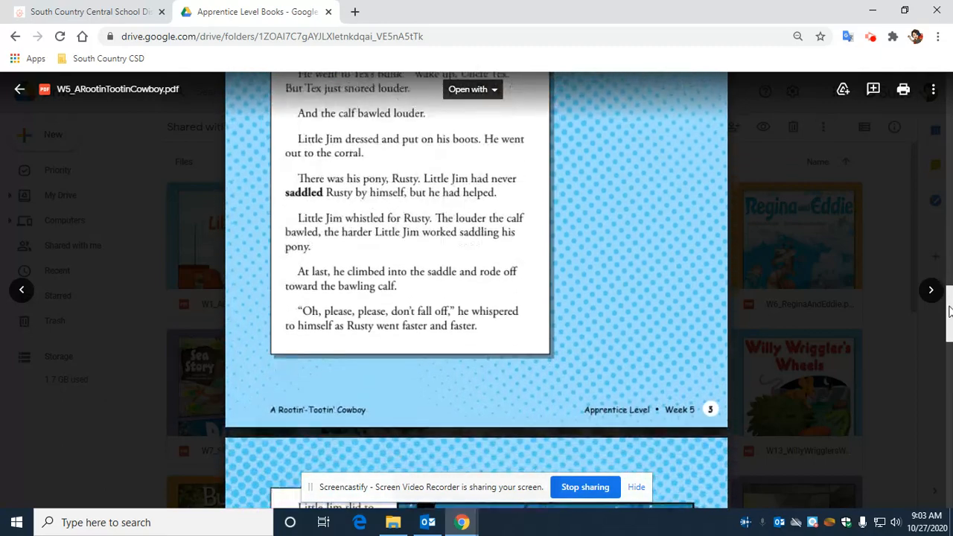
scroll(down, 3)
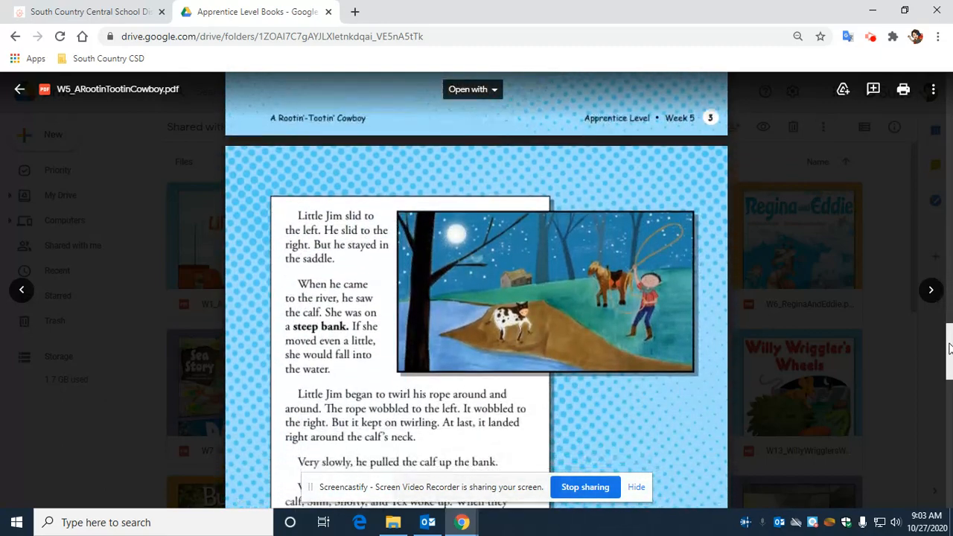
Scroll past page 4 to the final page's text, where Little Jim plays guitar.
scroll(down, 3)
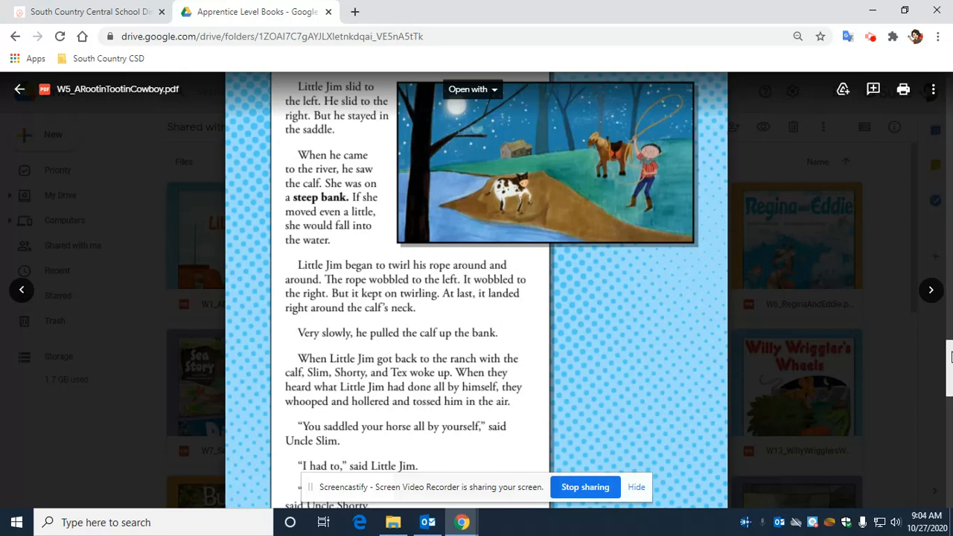
scroll(down, 3)
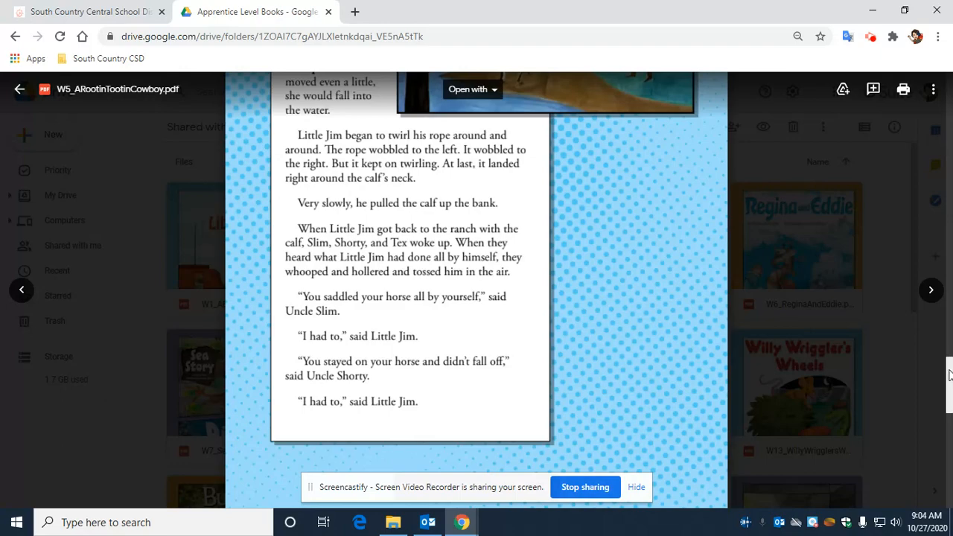
scroll(down, 3)
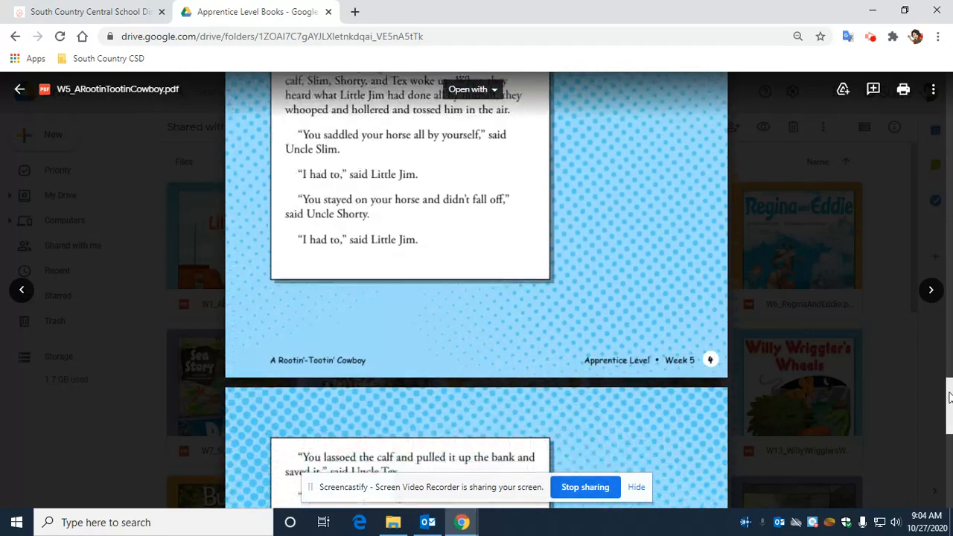
scroll(down, 3)
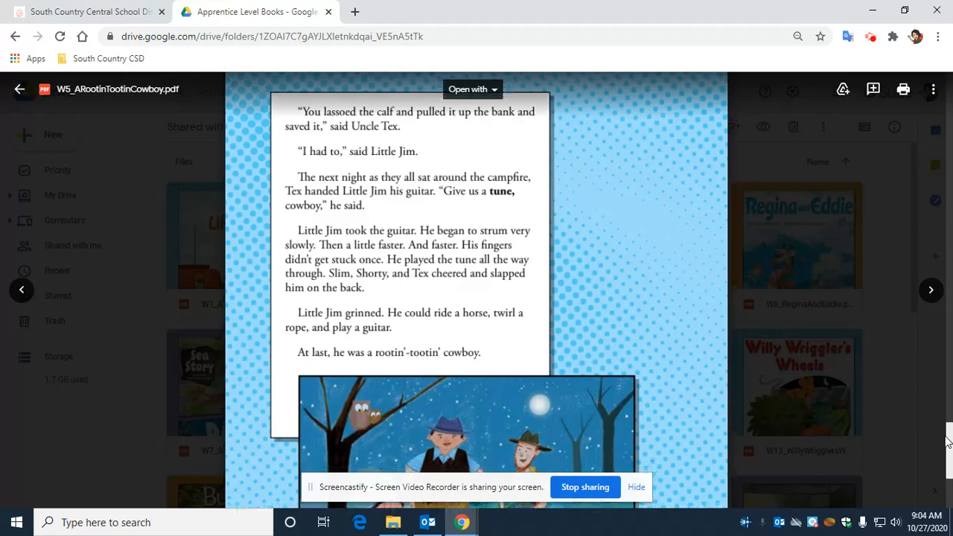
Scroll down to show the full campfire illustration with Little Jim strumming beside his uncles.
scroll(down, 3)
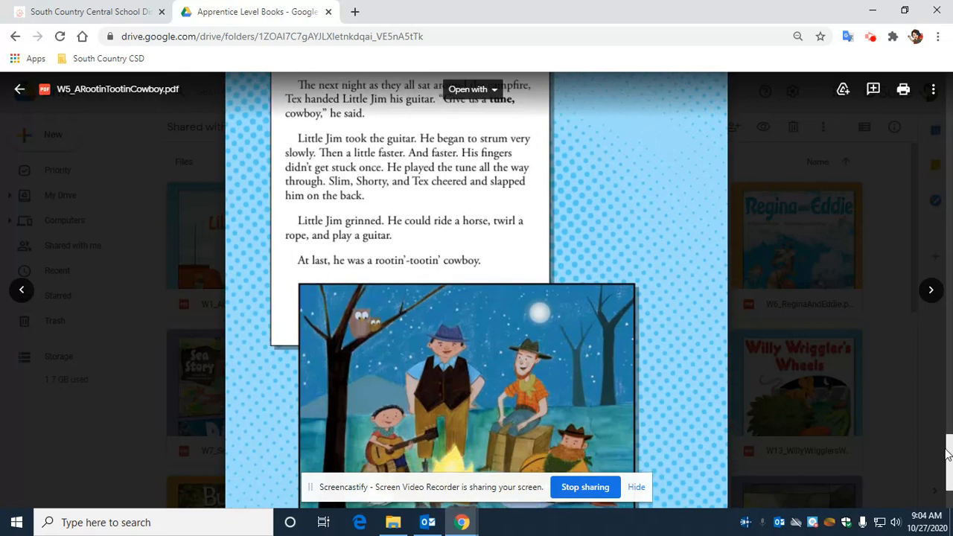
scroll(down, 3)
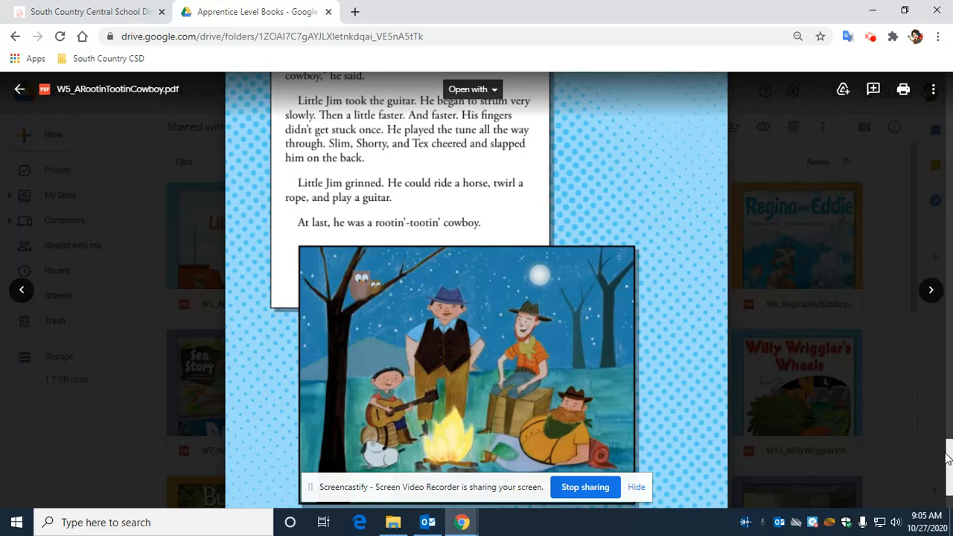
mouse_move(649, 457)
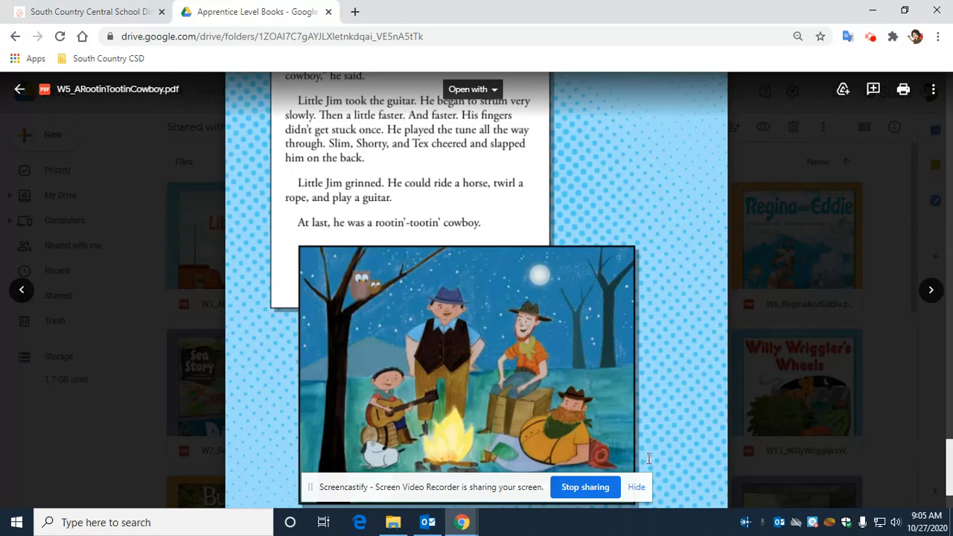